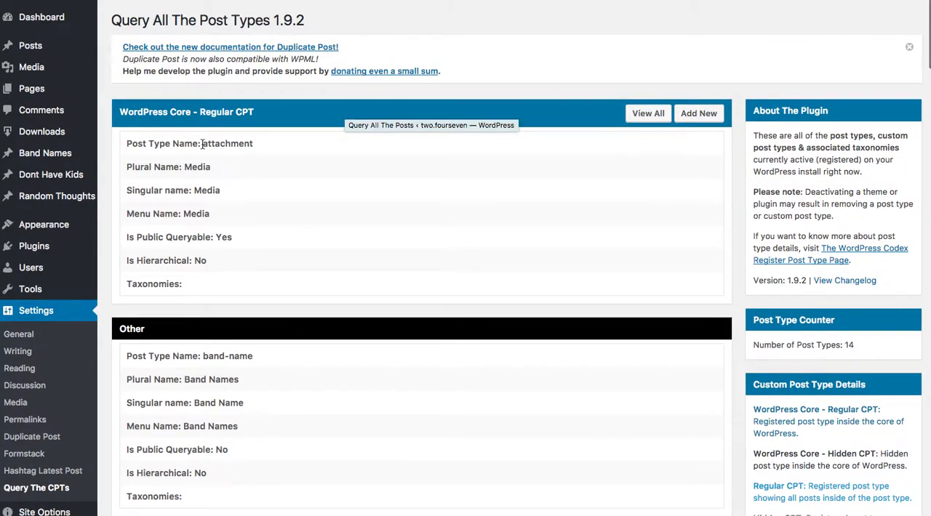
mouse_move(183, 167)
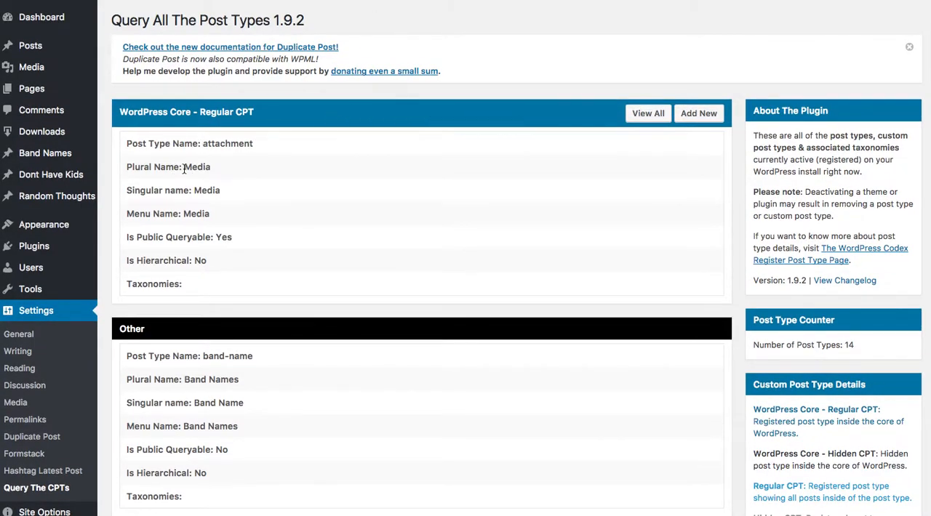
Select the 'attachment' post type name and add it as a new post_type entry on line 9.
double_click(197, 166)
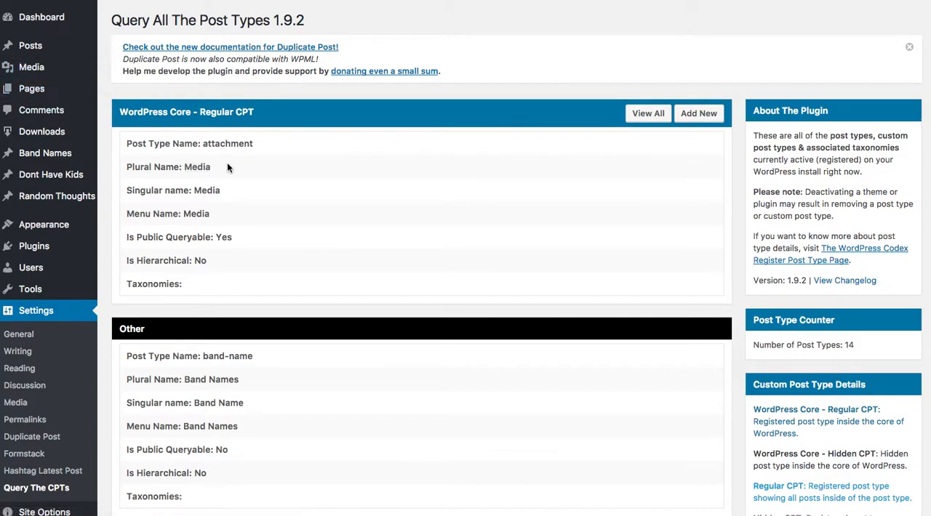
double_click(227, 143)
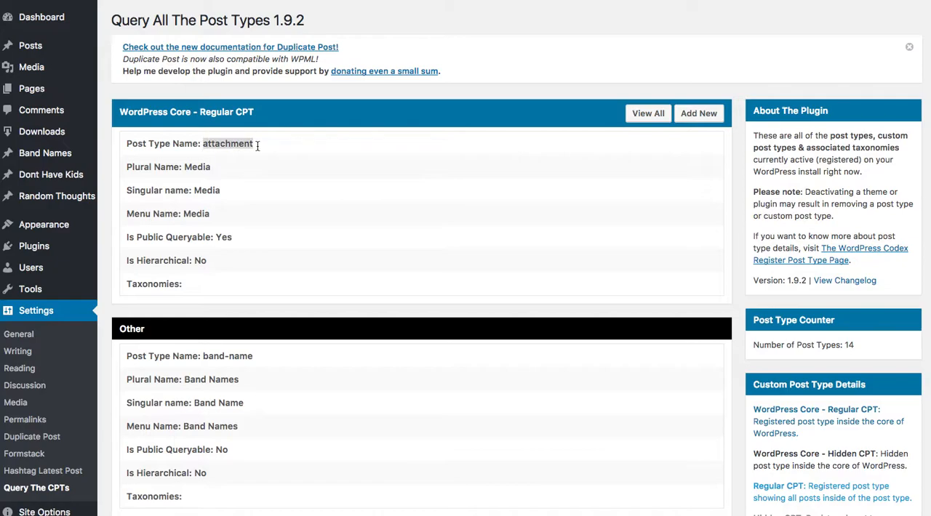
mouse_move(260, 148)
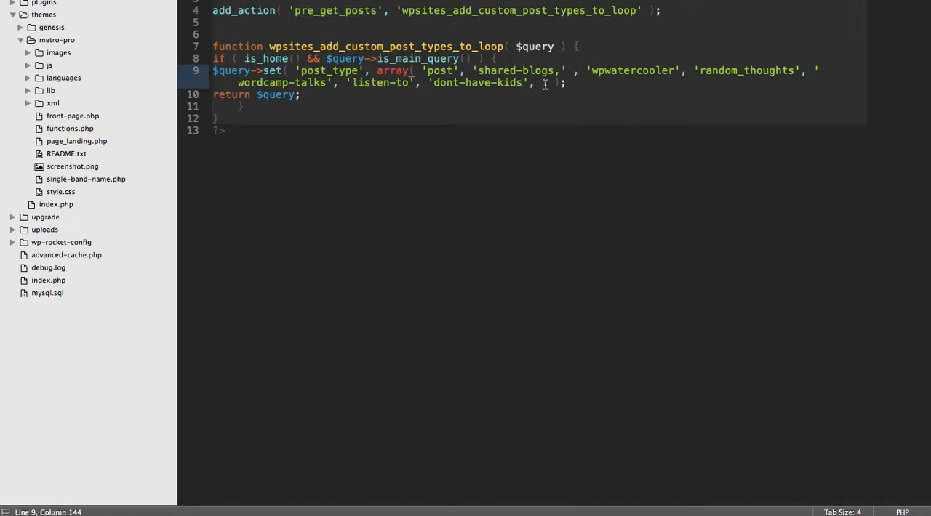
type("''")
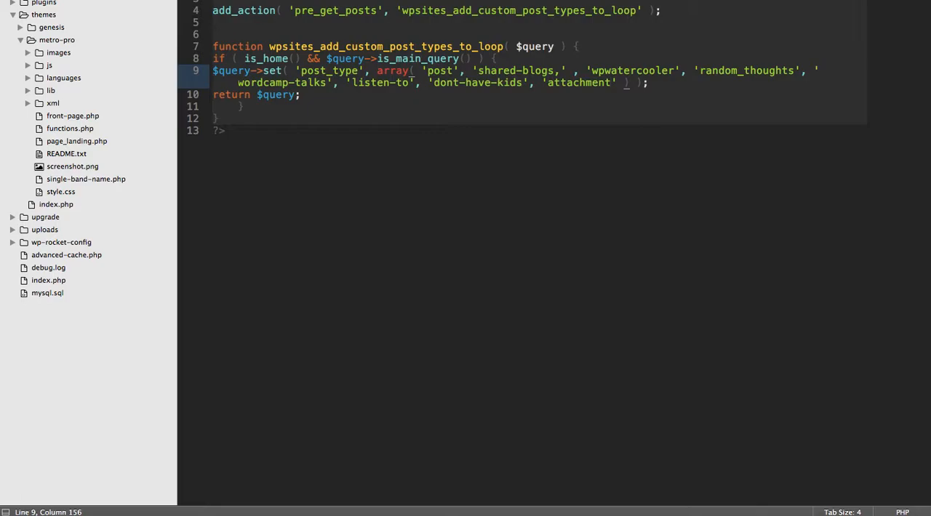
key("Backspace")
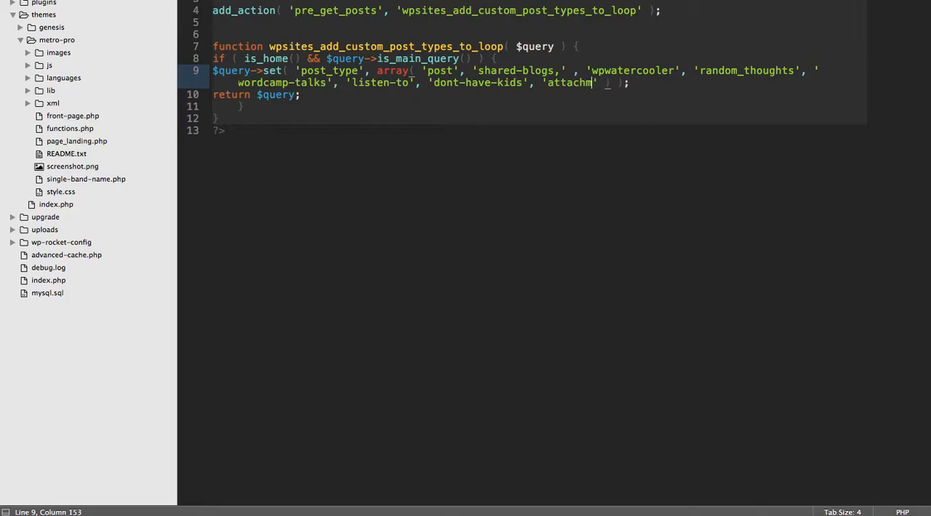
type("me")
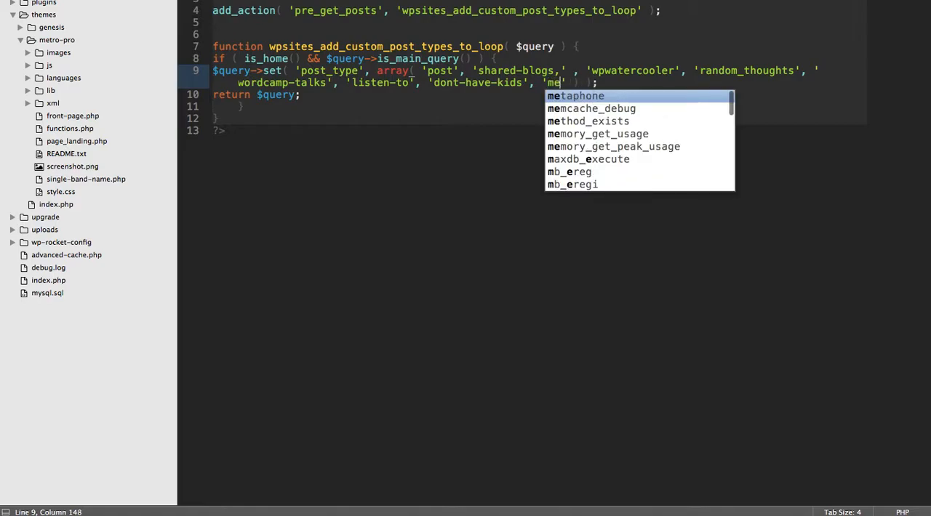
type("dia")
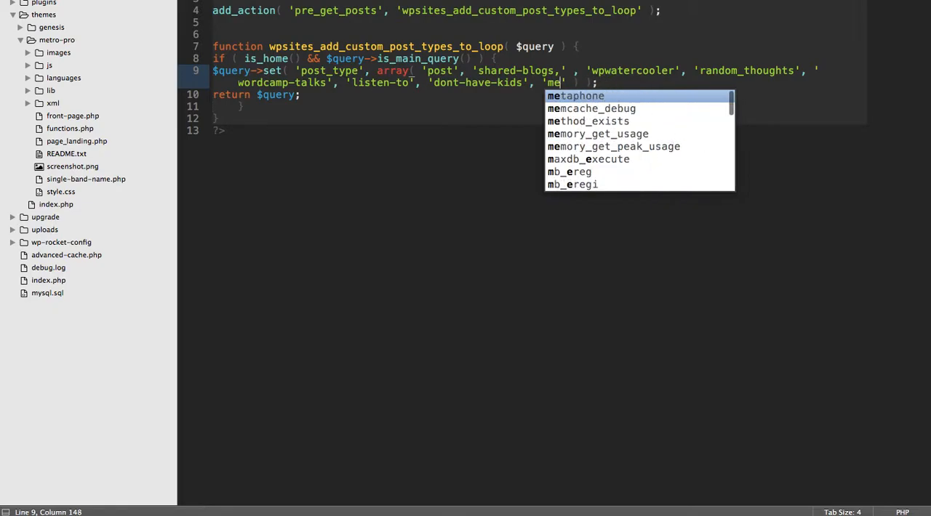
type("attachment")
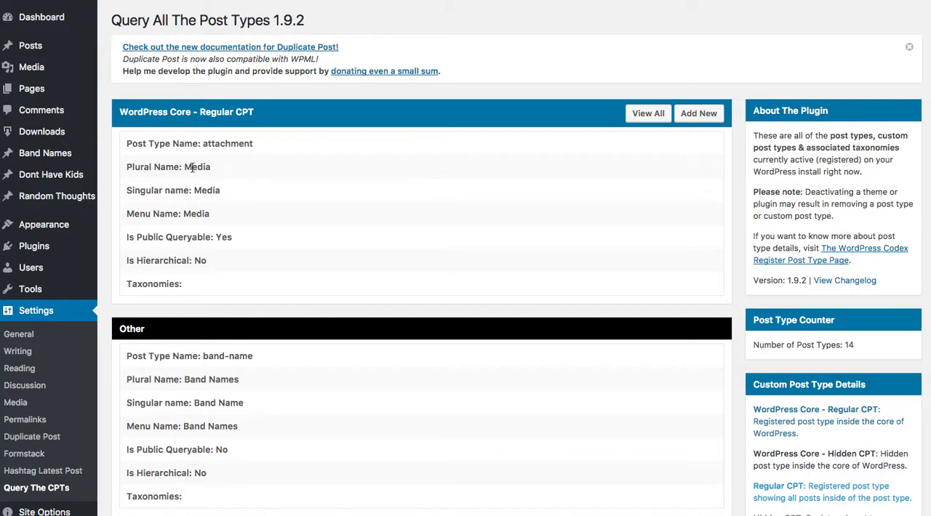
mouse_move(200, 189)
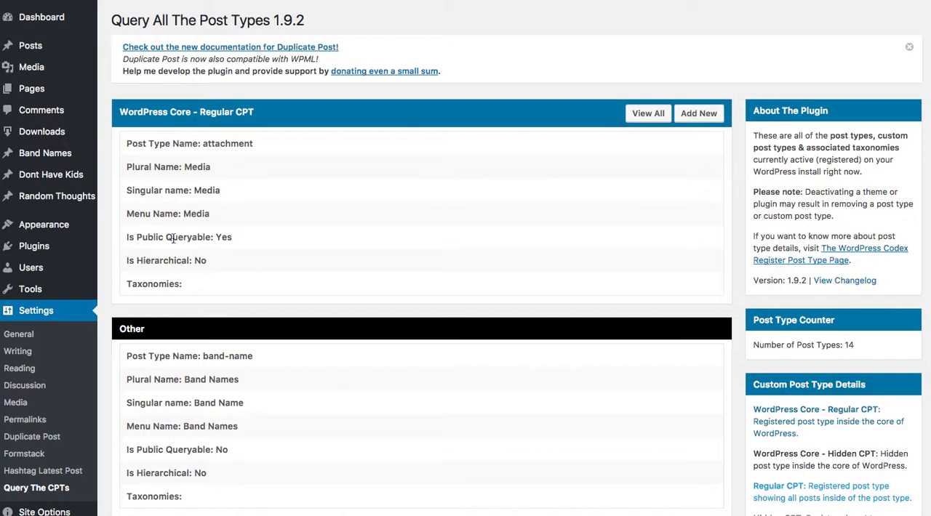
mouse_move(218, 240)
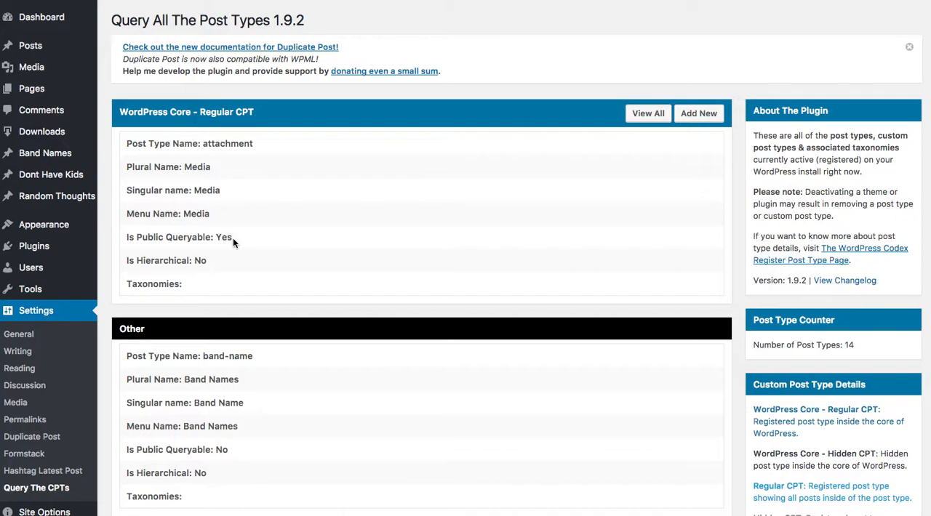
mouse_move(187, 285)
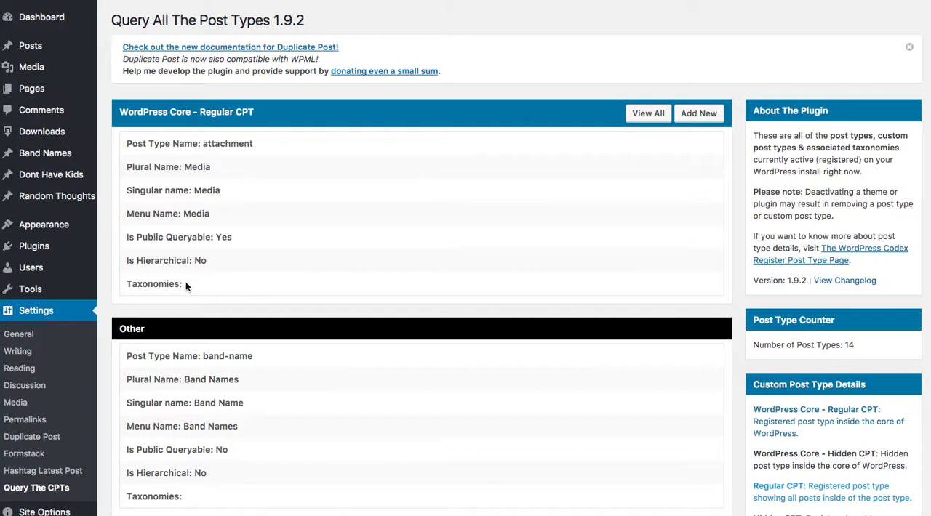
mouse_move(309, 285)
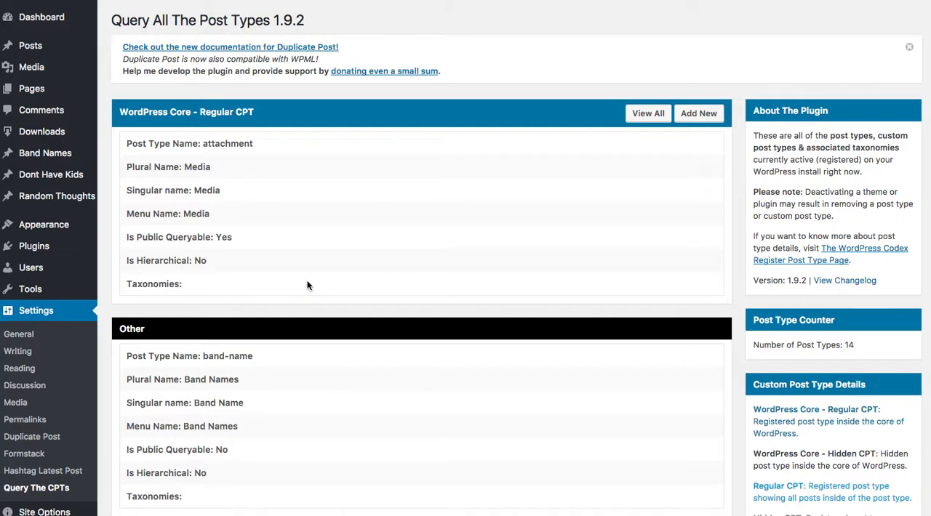
scroll("down", 3)
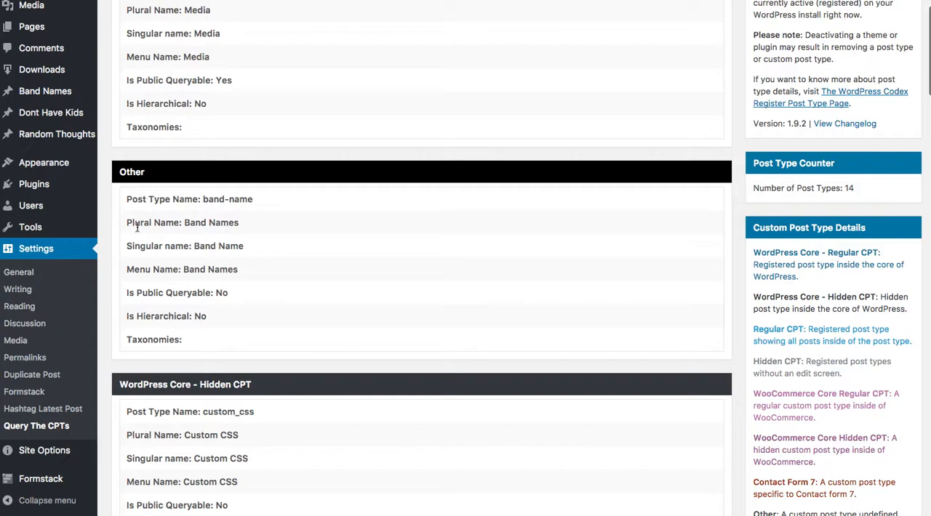
double_click(210, 269)
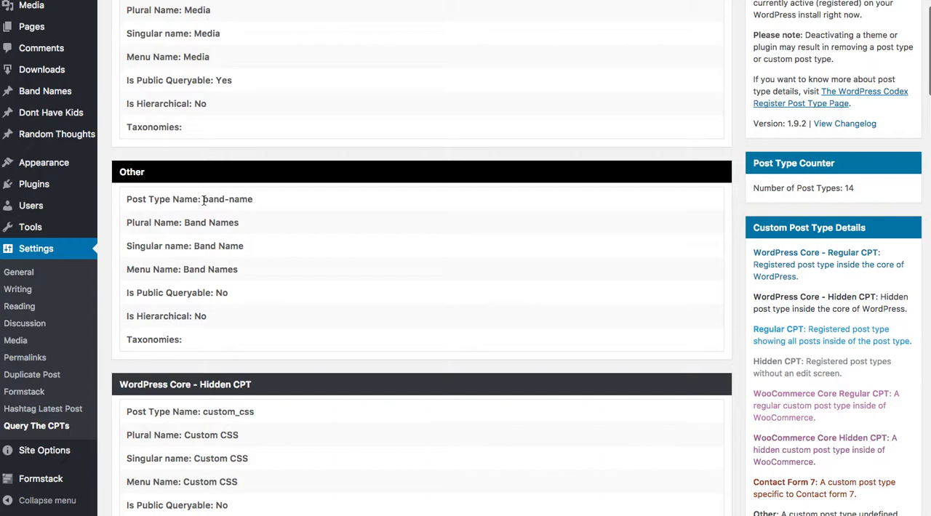
double_click(227, 198)
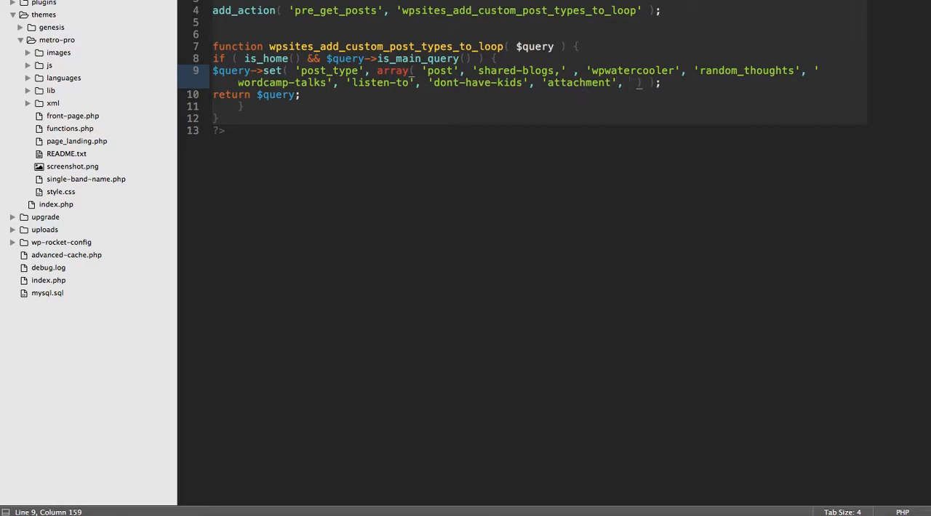
Enter 'band-name' after 'attachment' on line 9, correcting the mistaken 'Bands Names' text.
type("'band-name'")
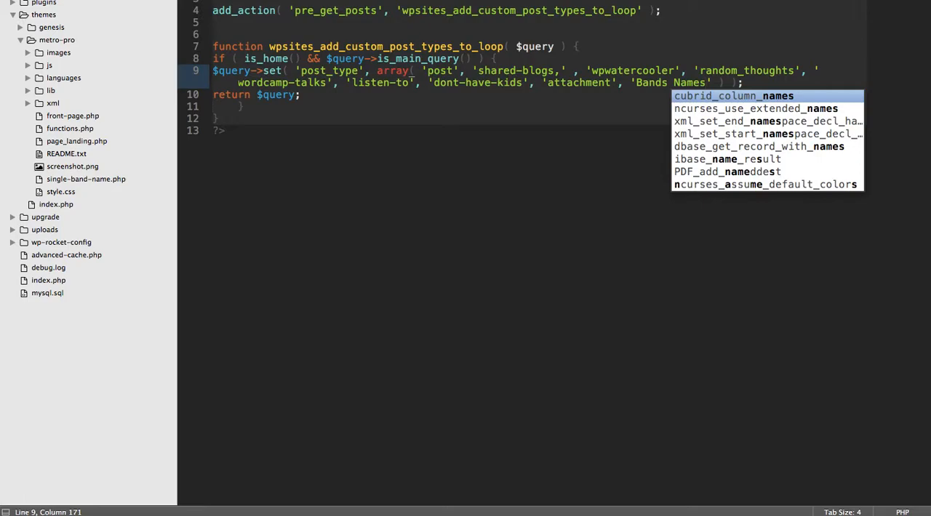
key("BackSpace")
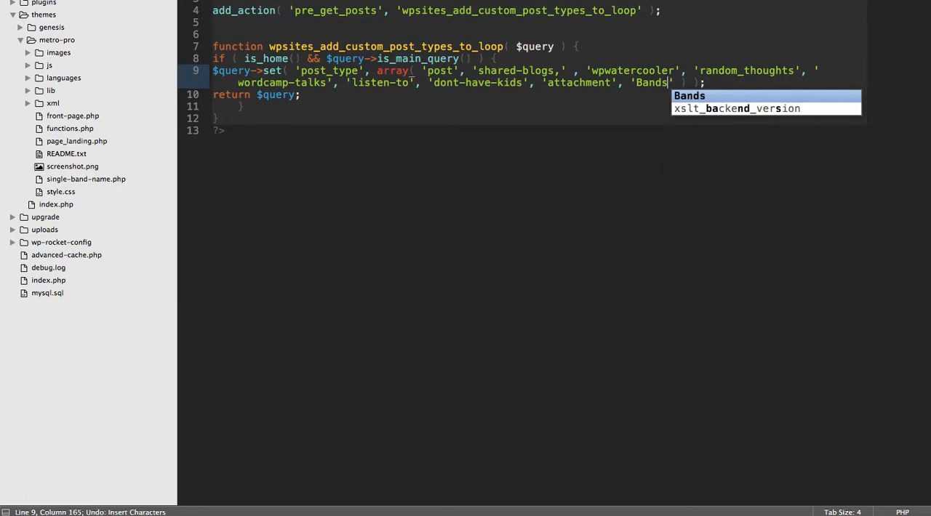
type("band-name")
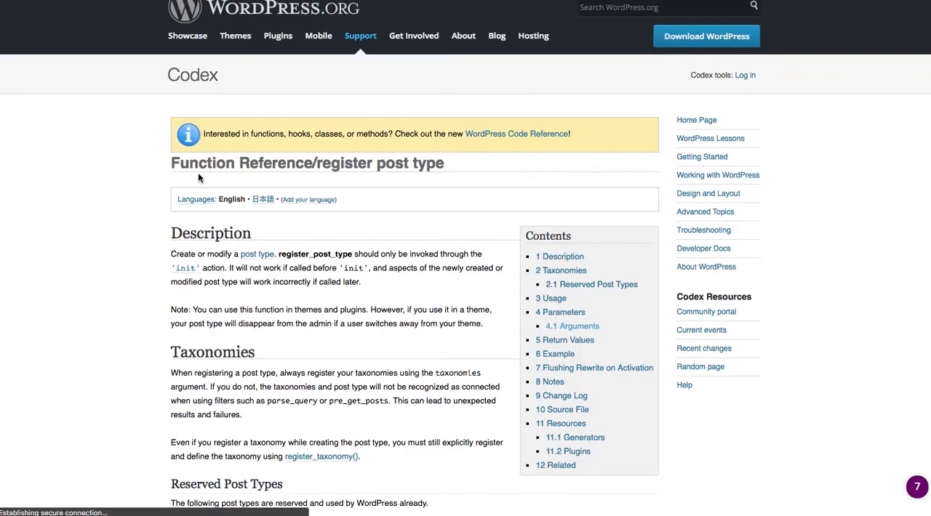
Scroll the Codex register_post_type page past Reserved Post Types to the labels arguments.
scroll("down", 3)
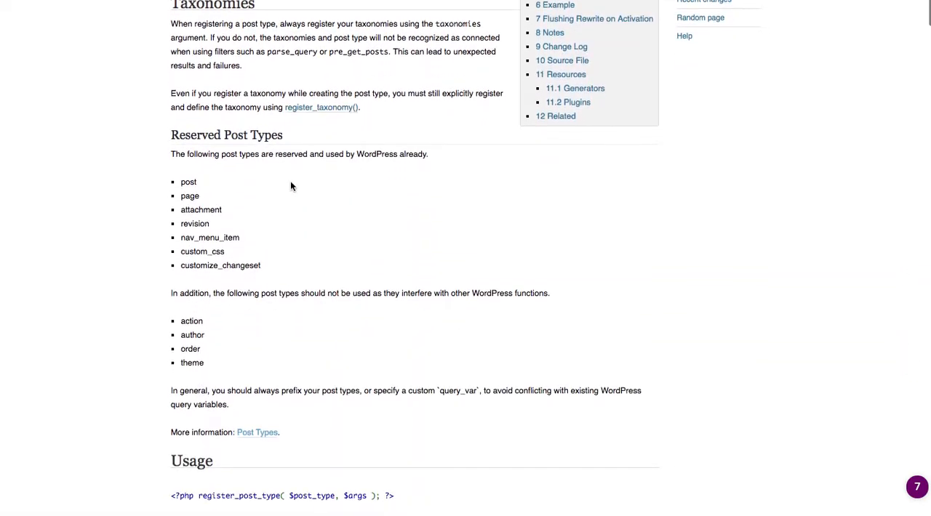
scroll("down", 3)
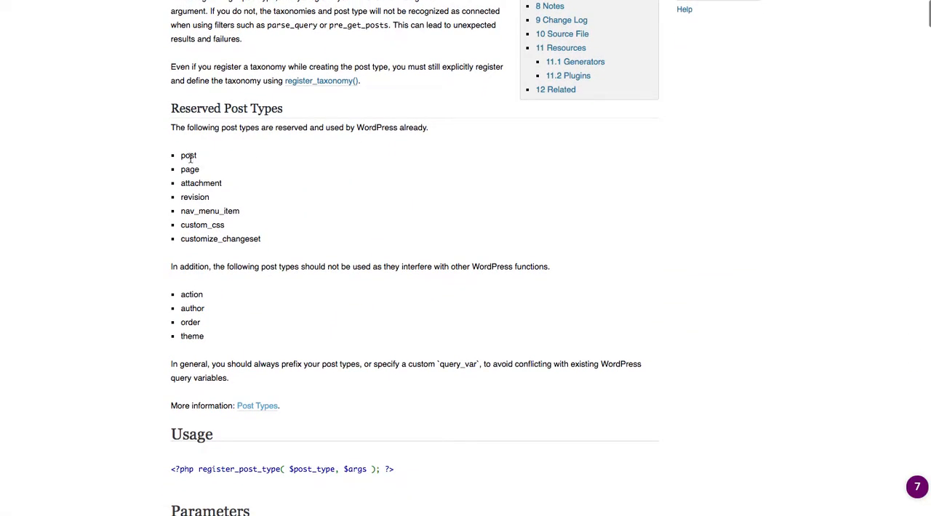
mouse_move(276, 234)
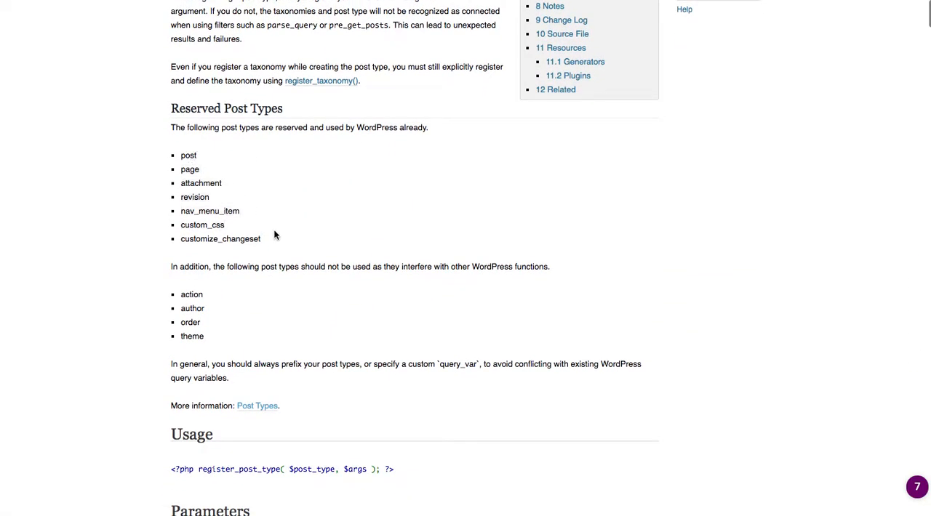
scroll("down", 3)
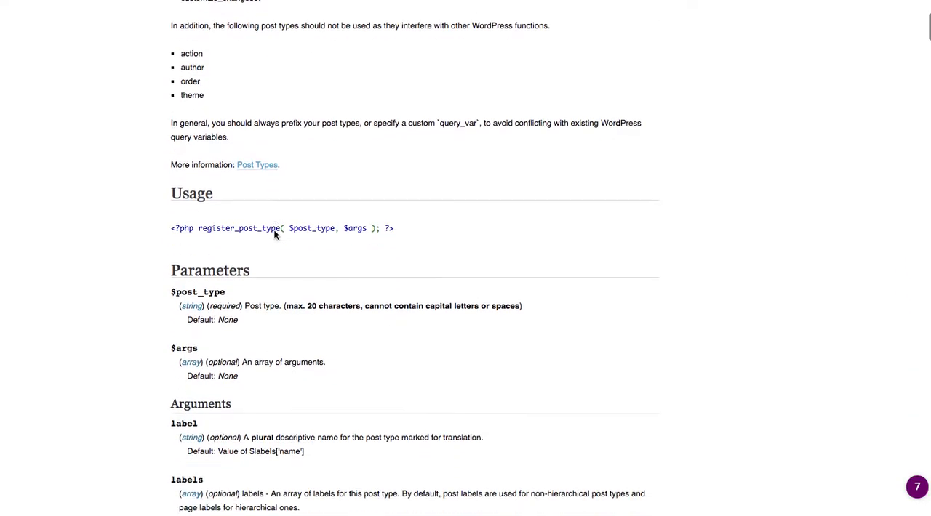
scroll("down", 3)
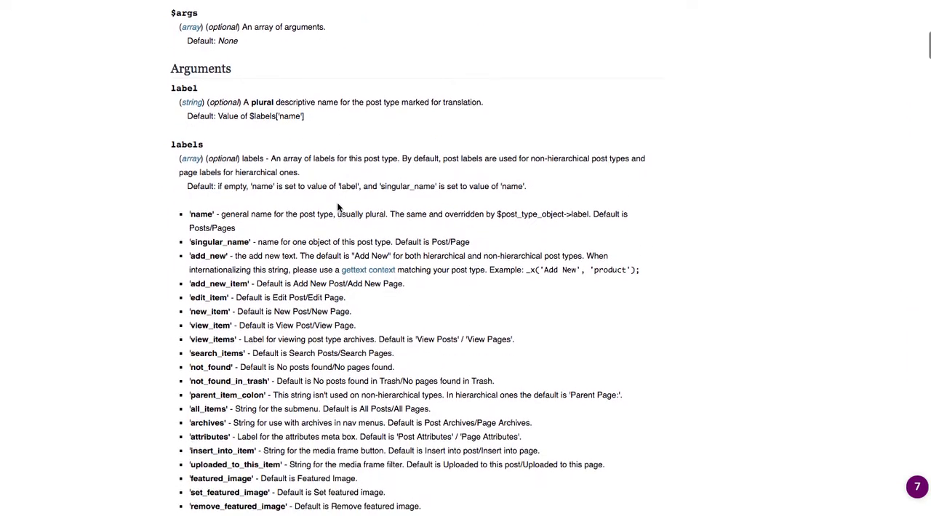
scroll("down", 3)
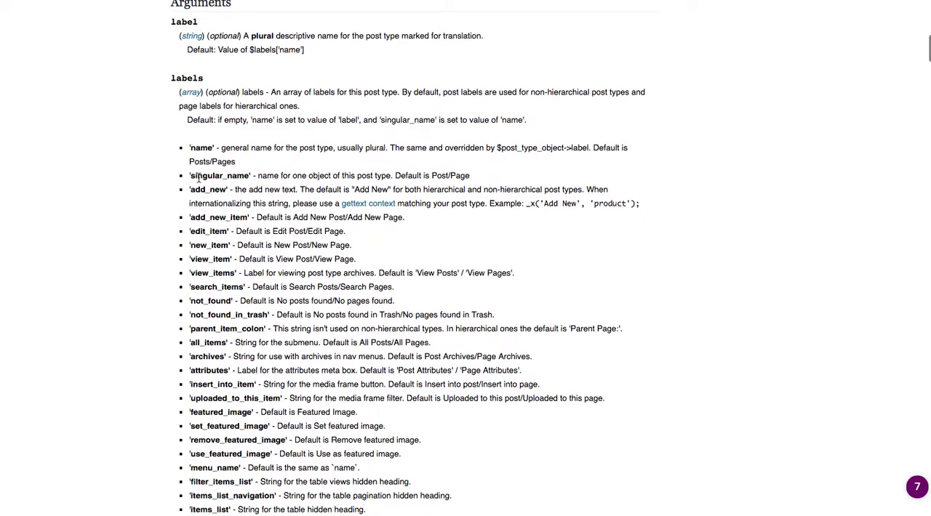
mouse_move(259, 172)
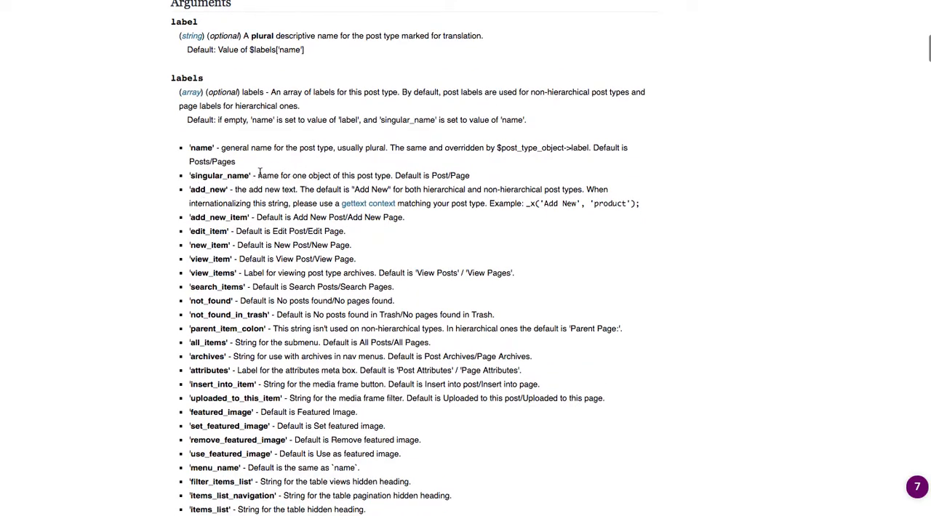
scroll("down", 3)
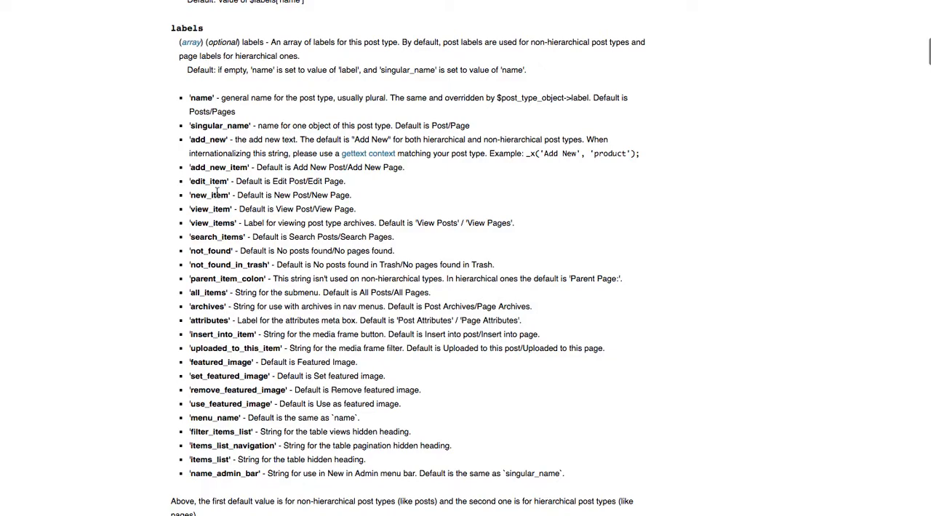
mouse_move(320, 261)
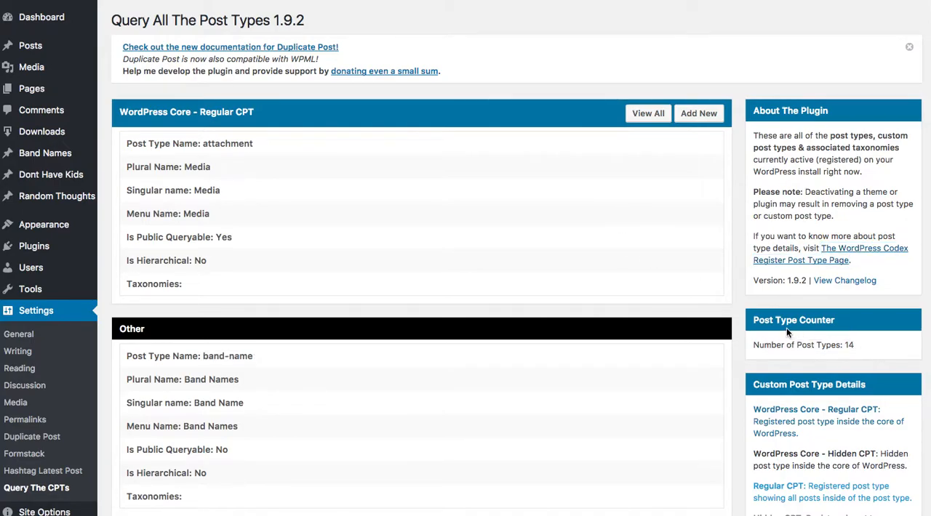
mouse_move(631, 285)
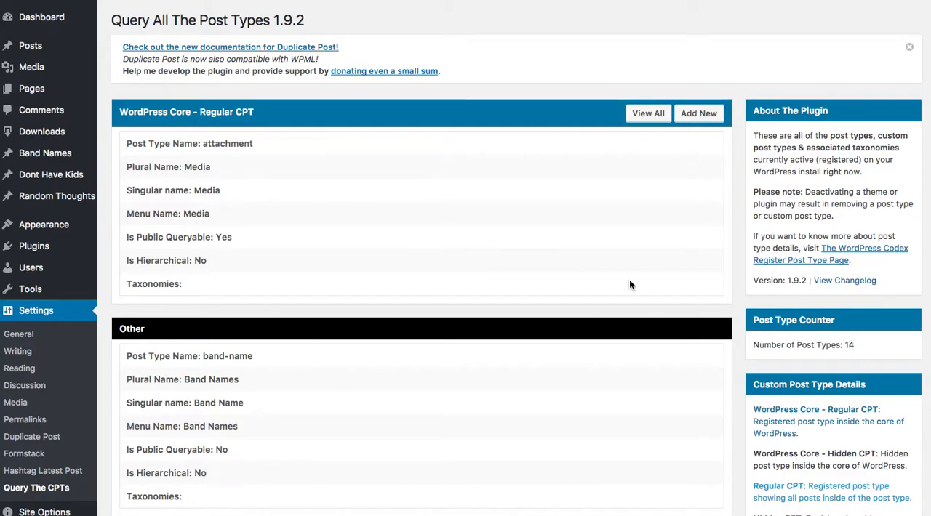
Scroll through the Query The CPTs post type boxes and select the edd_log name.
scroll("down", 3)
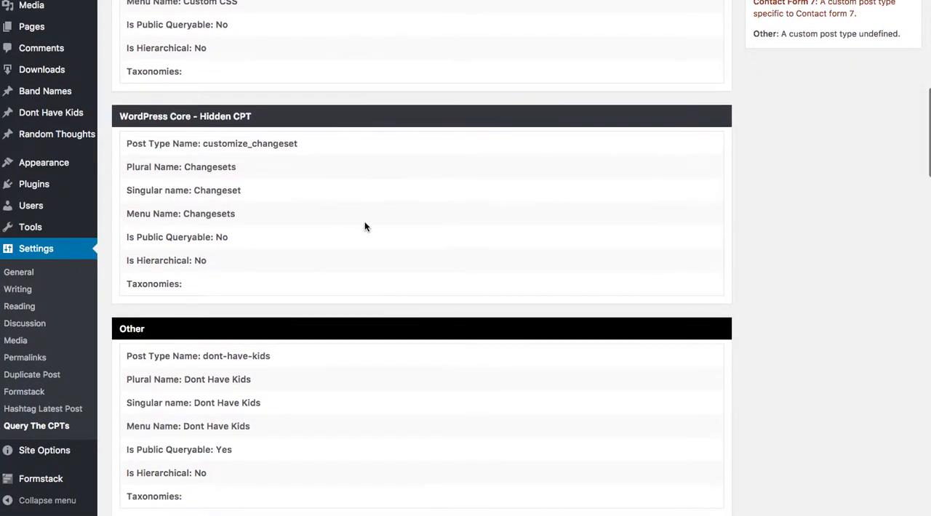
scroll("down", 3)
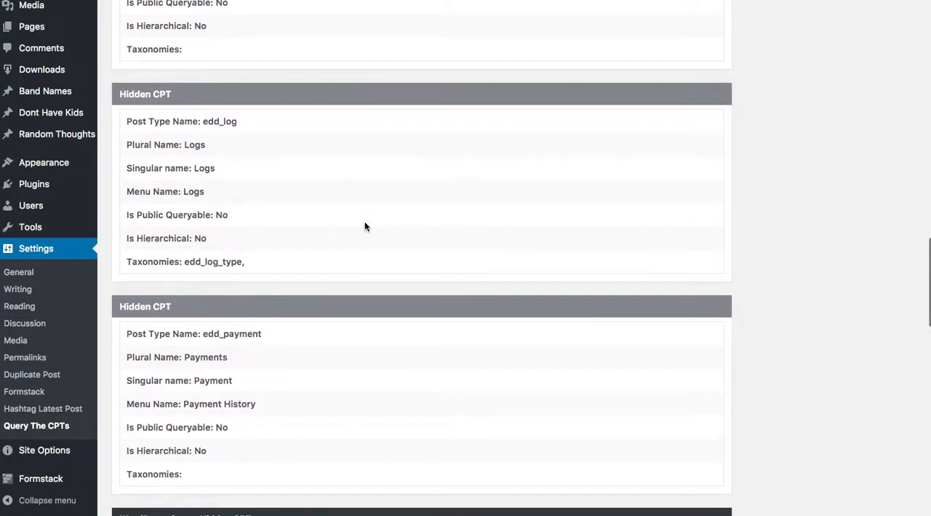
mouse_move(123, 94)
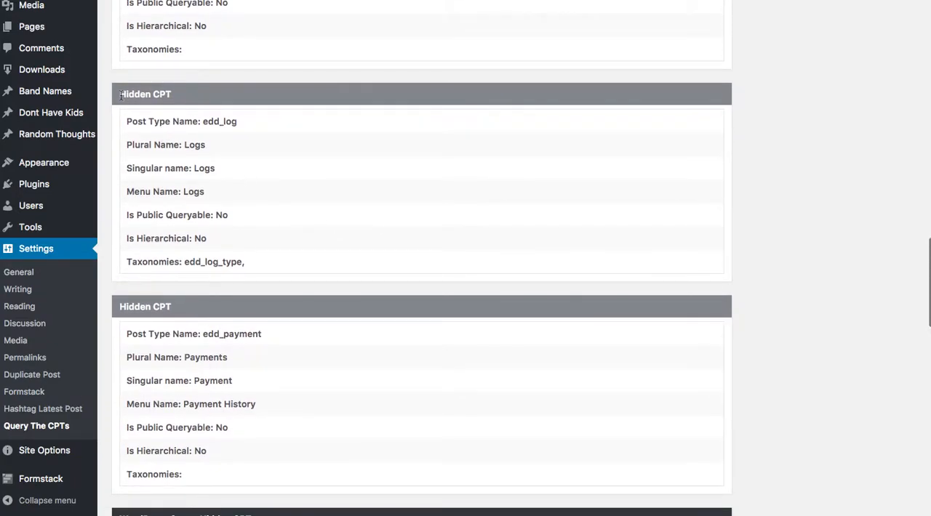
mouse_move(228, 121)
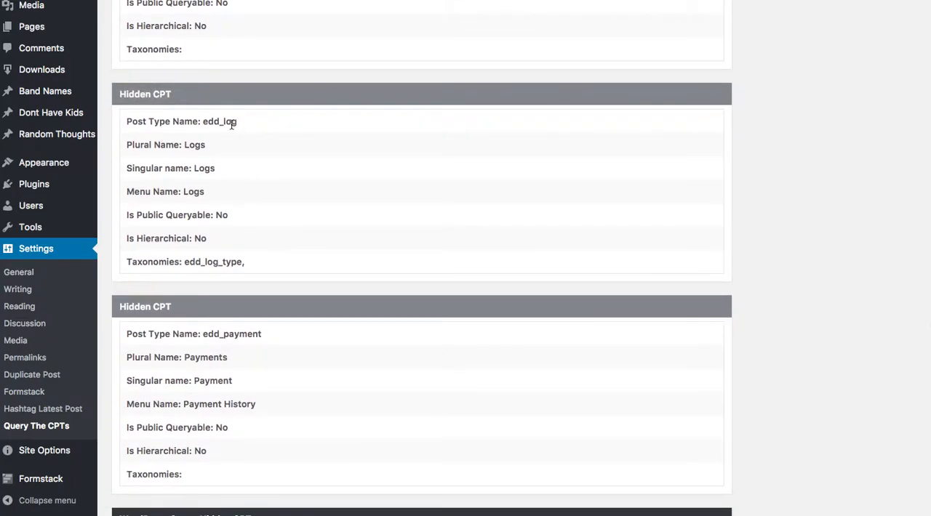
double_click(218, 122)
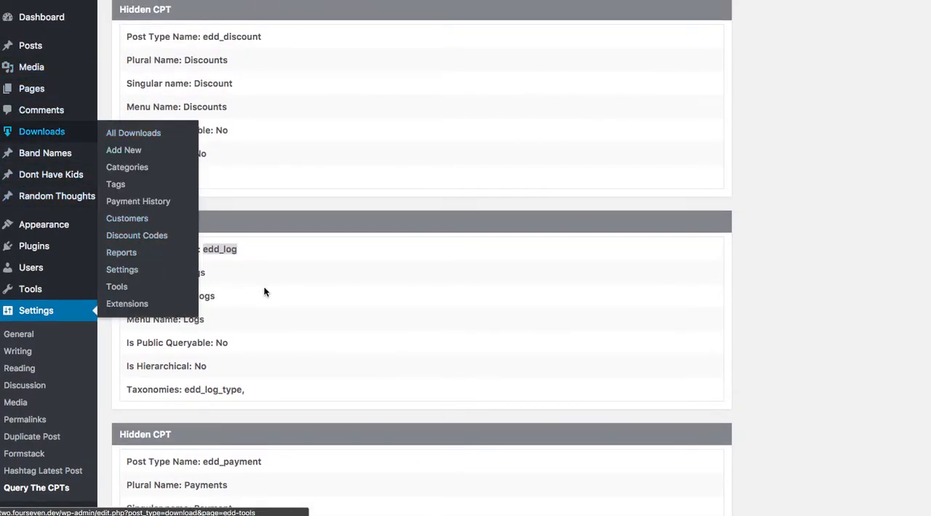
scroll("down", 3)
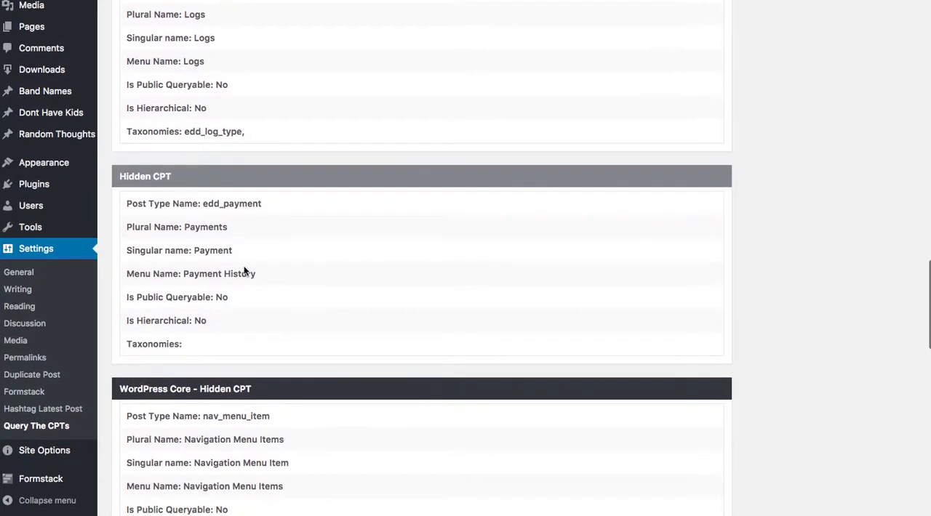
mouse_move(245, 269)
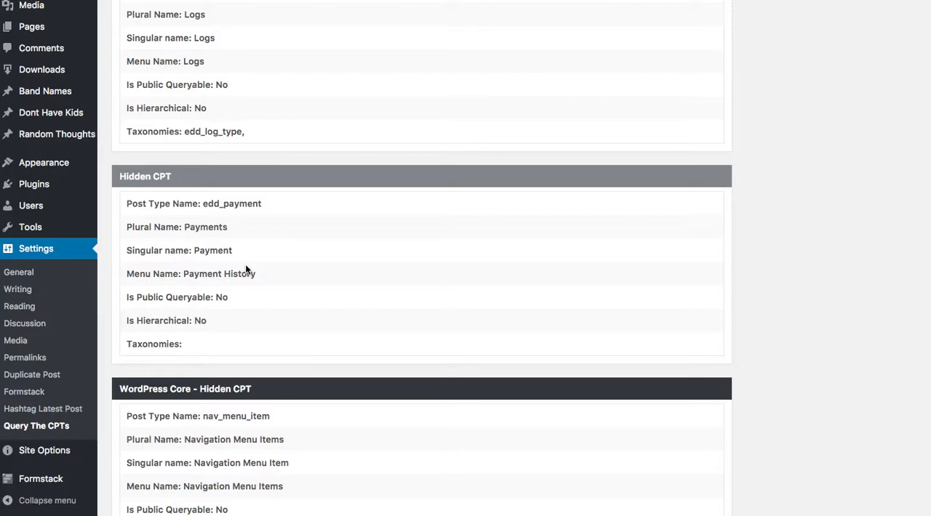
mouse_move(244, 266)
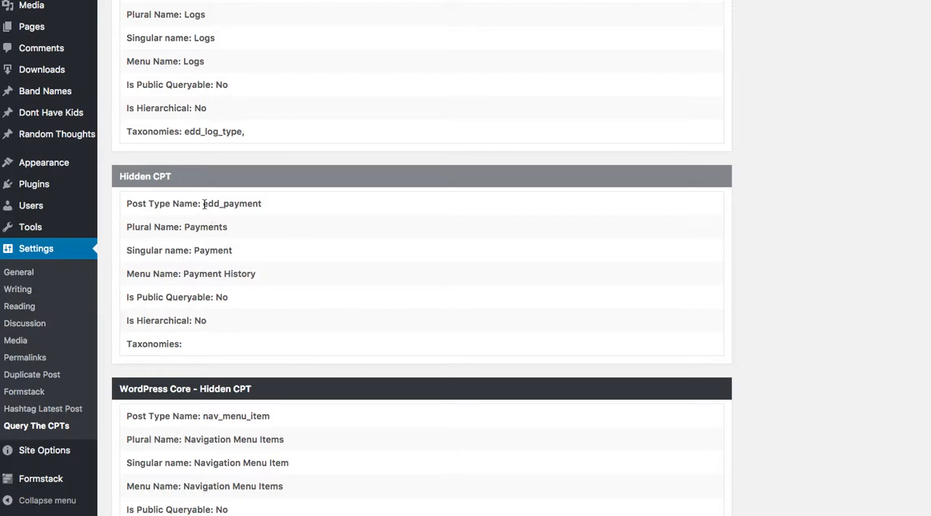
mouse_move(264, 207)
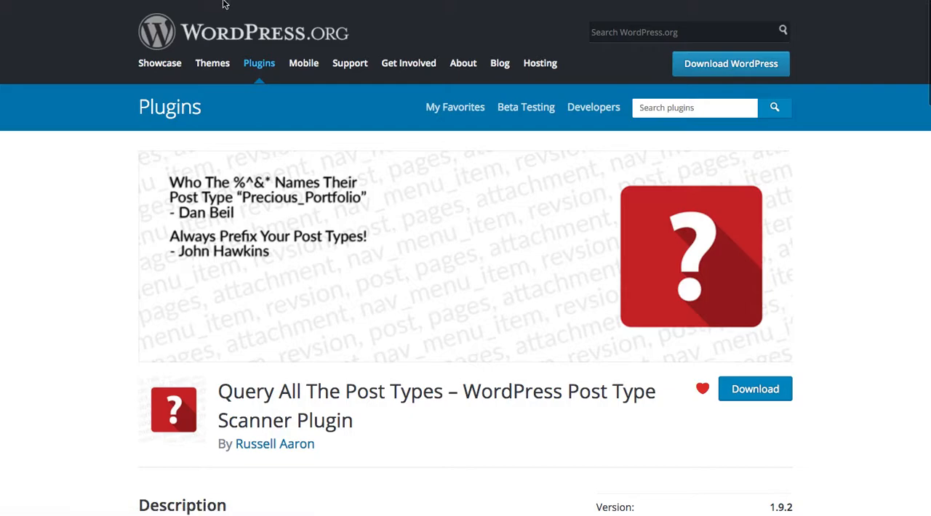
mouse_move(523, 296)
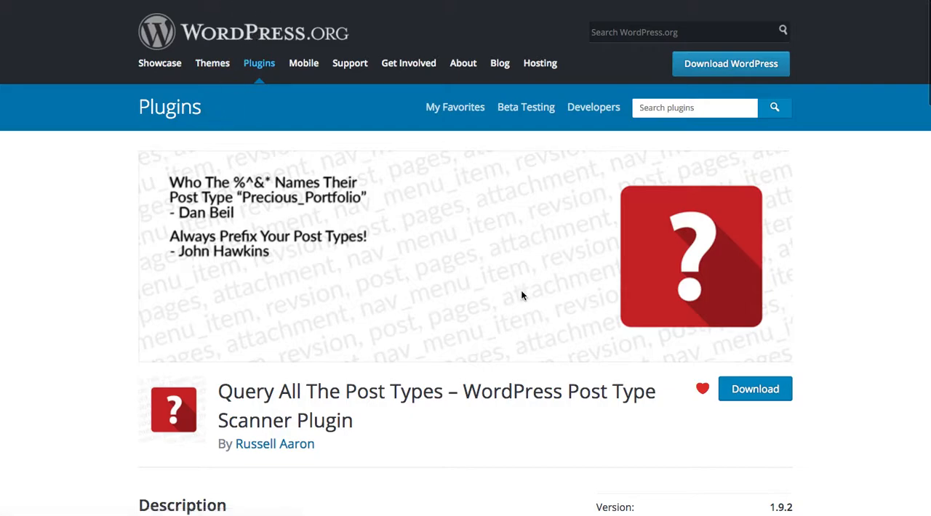